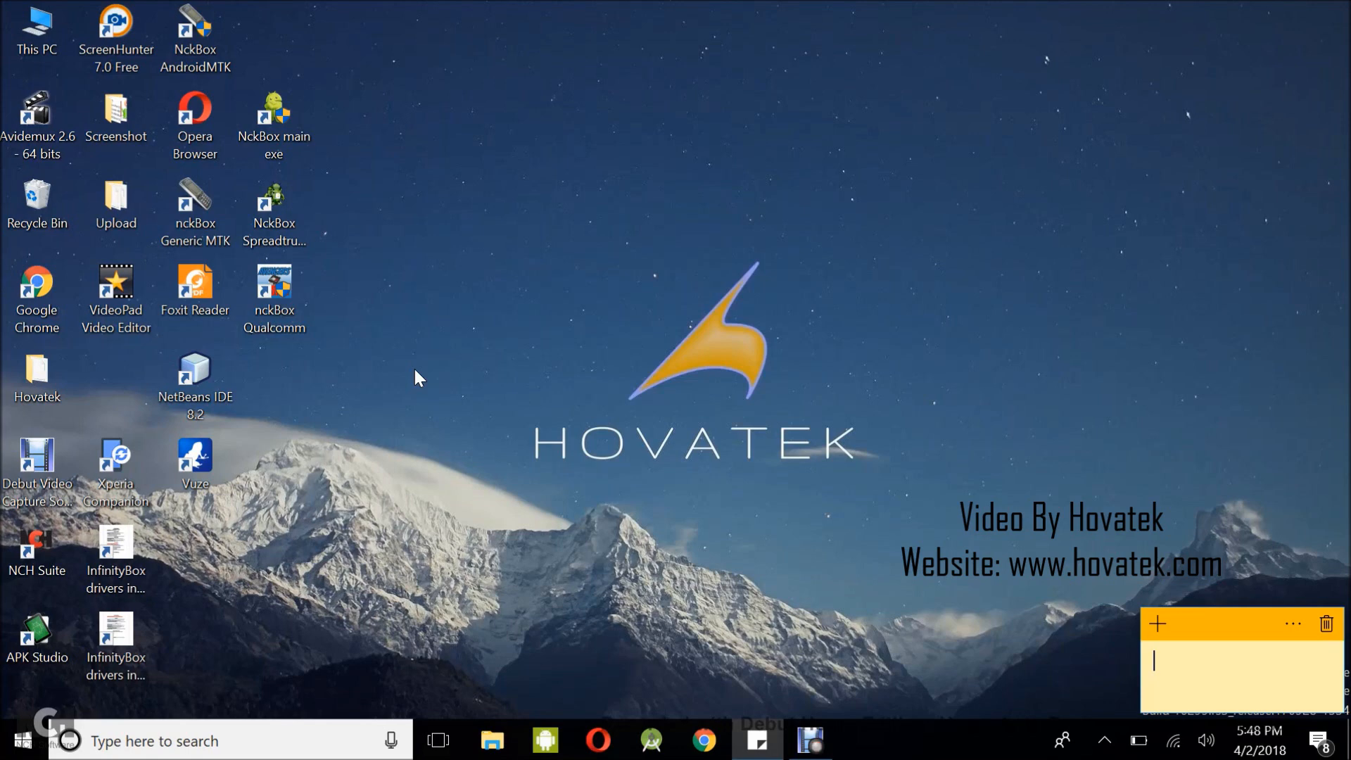
mouse_move(899, 325)
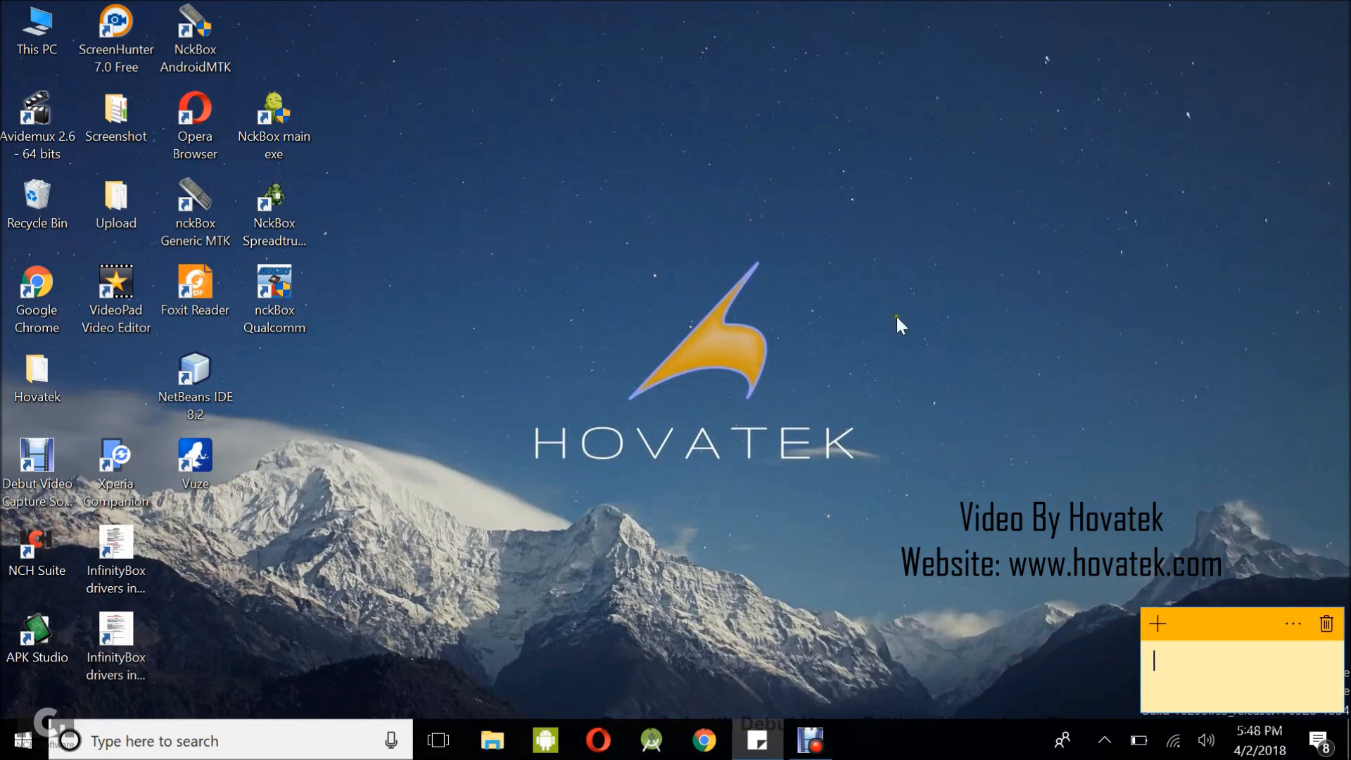
mouse_move(1253, 360)
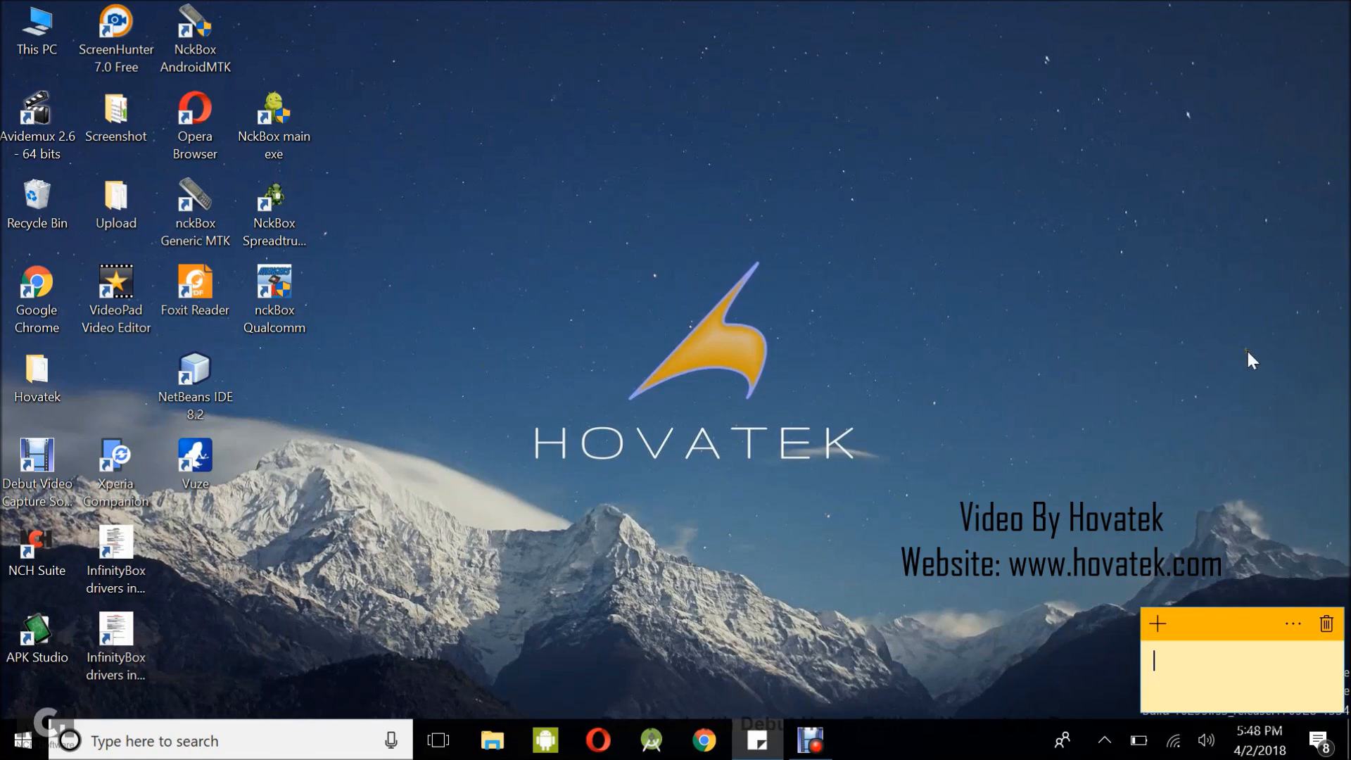
mouse_move(172, 386)
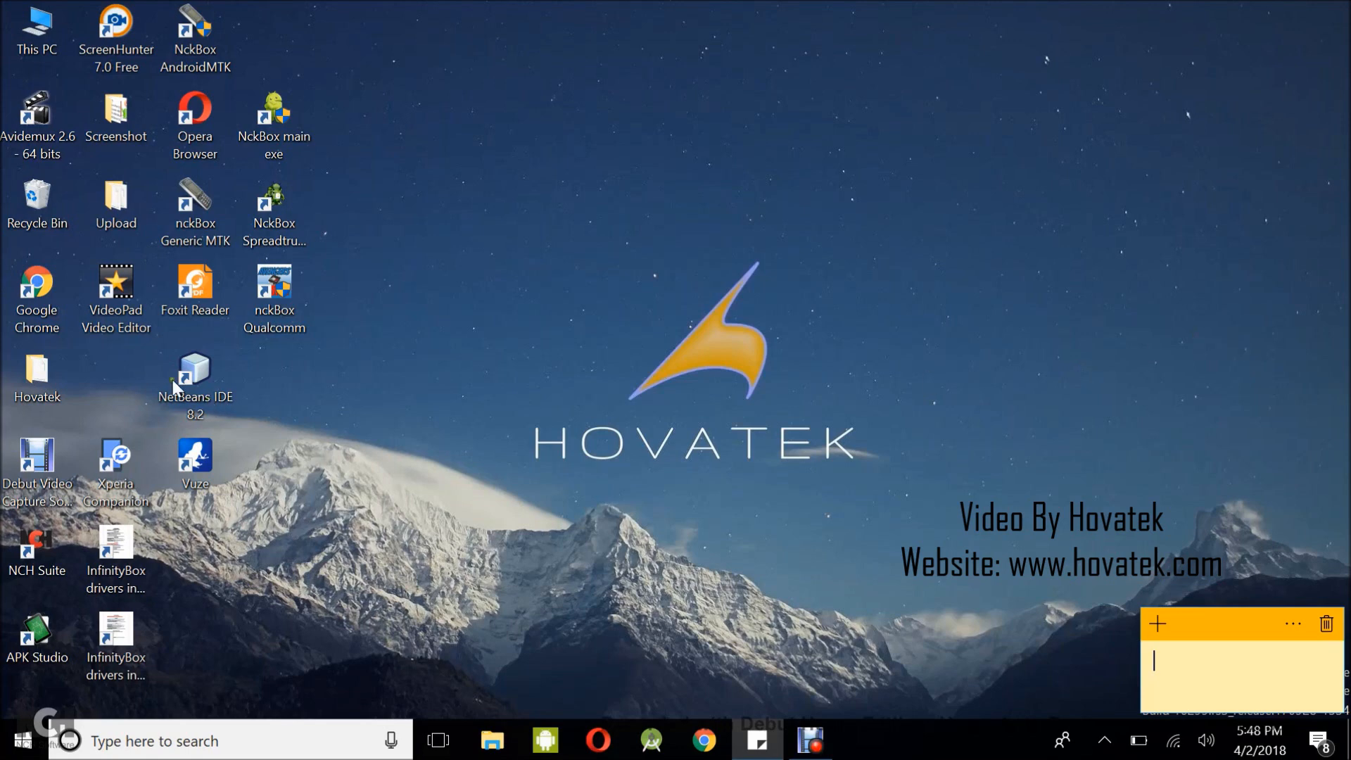
- Launch the NckBox Qualcomm module from the desktop and start Erase FRP on the MAIN tab
click(274, 298)
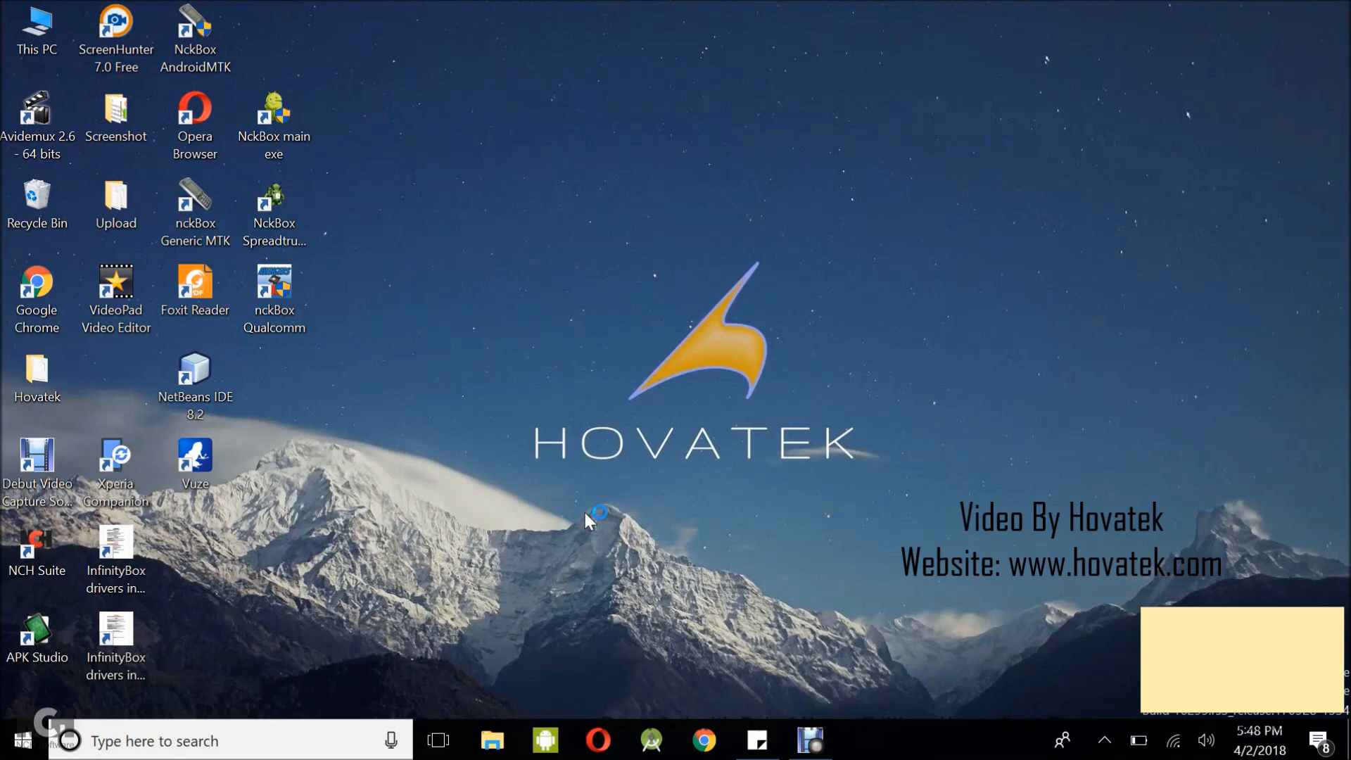
double_click(274, 291)
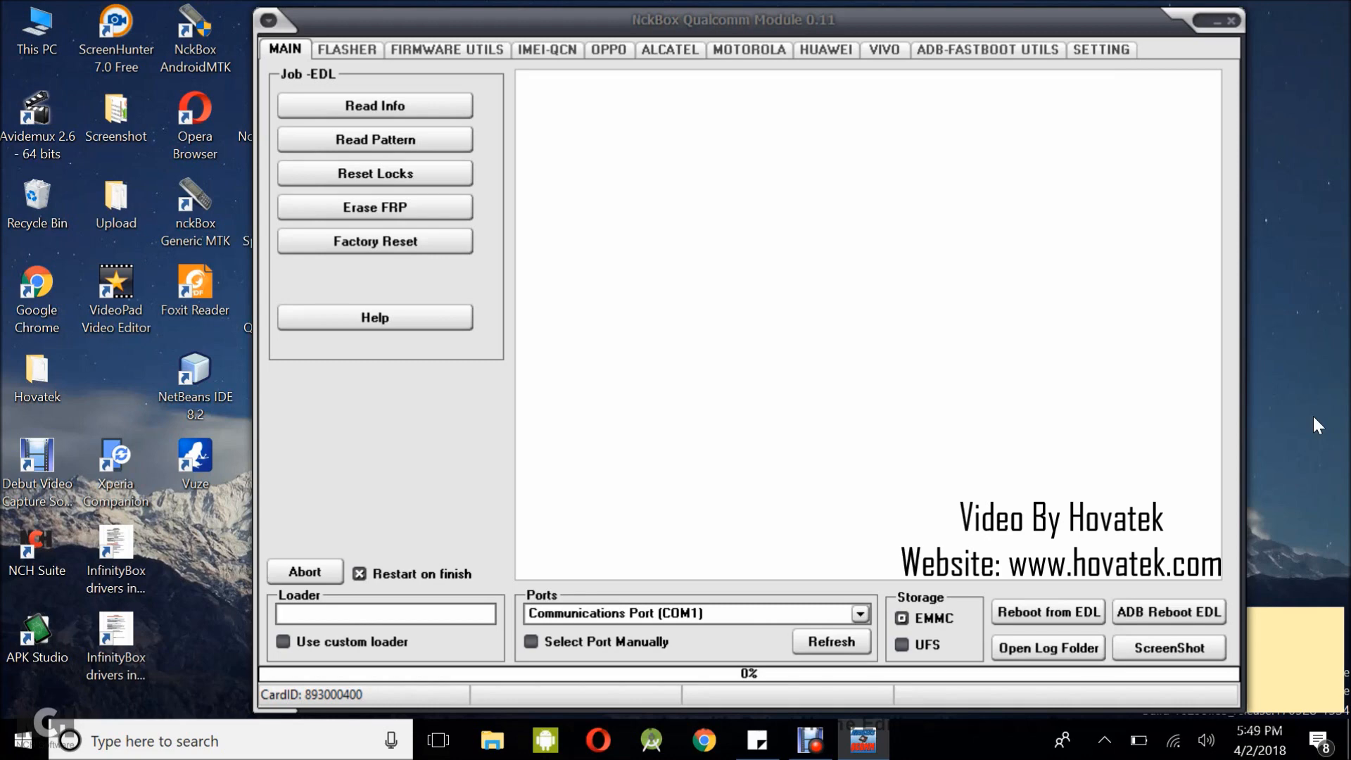
mouse_move(474, 265)
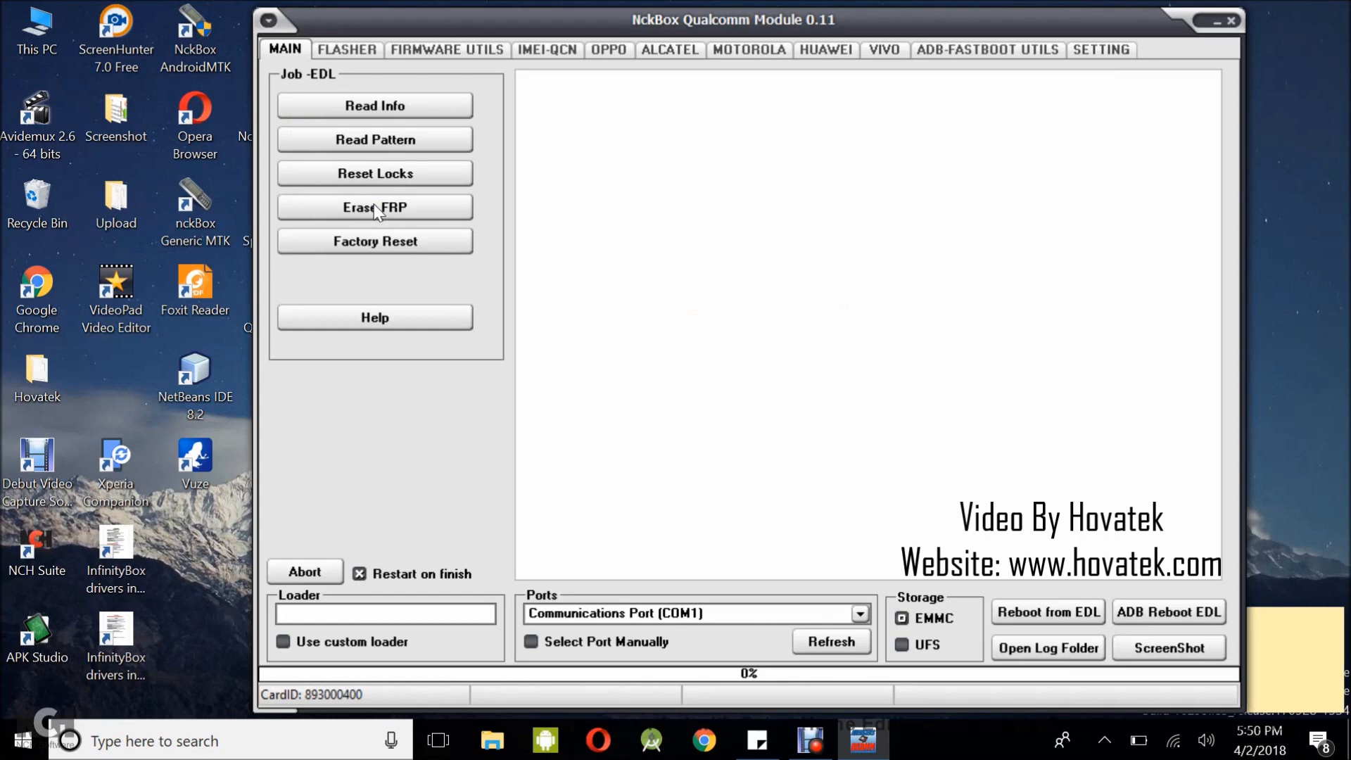
click(375, 207)
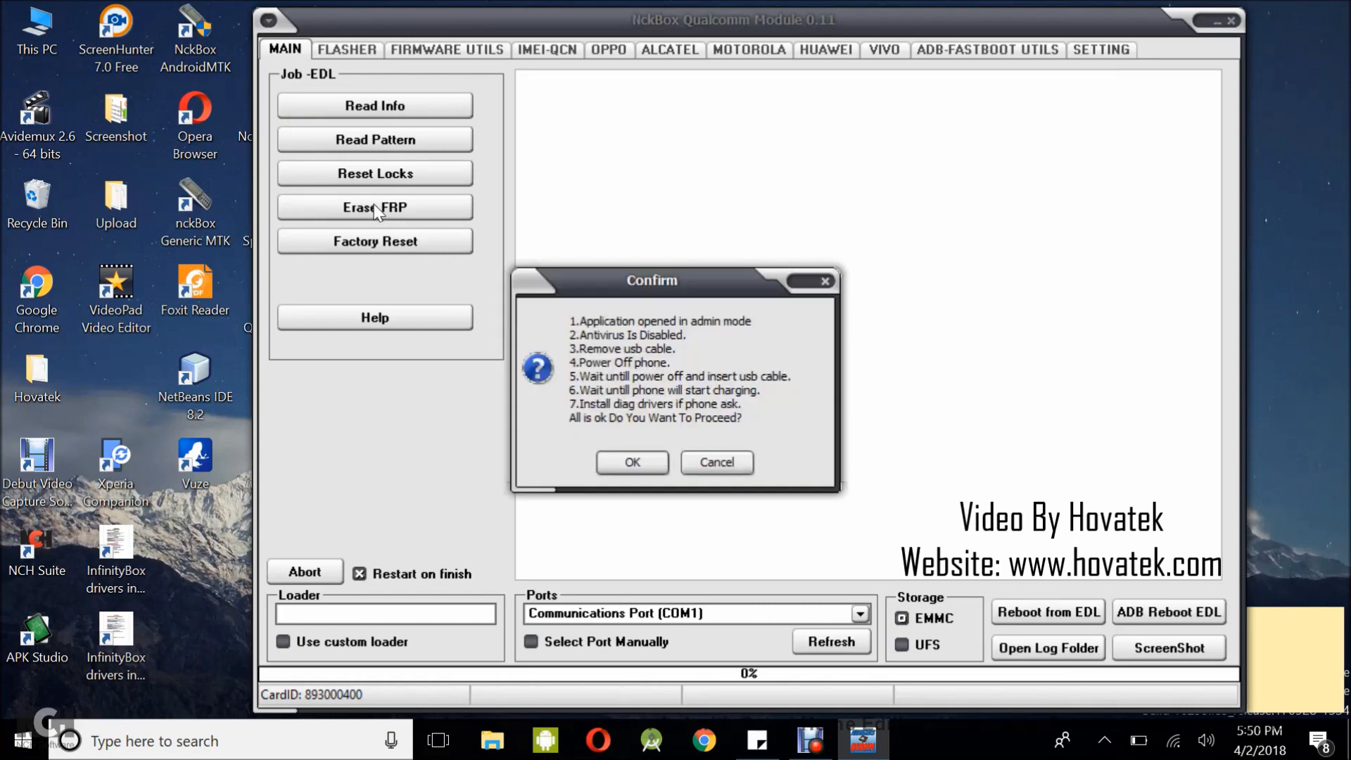
mouse_move(632, 463)
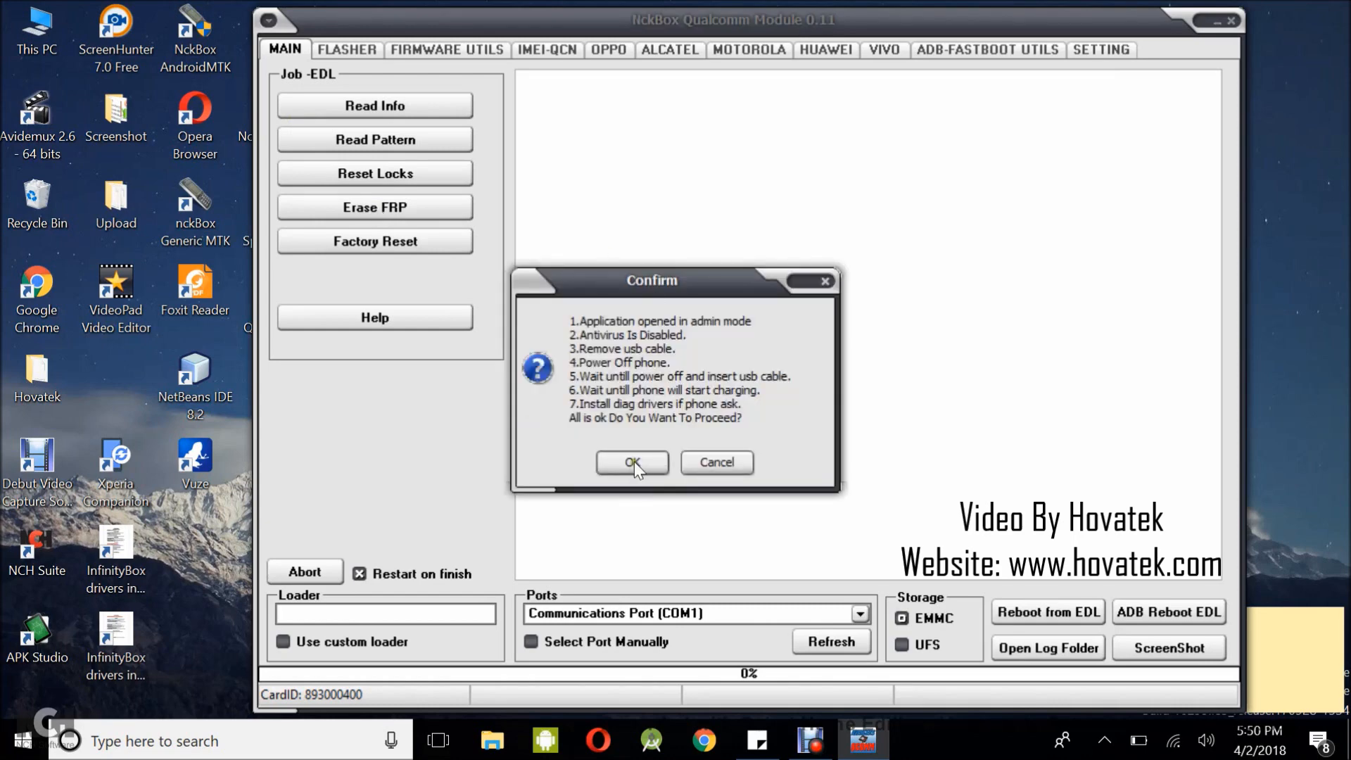
- Confirm the FRP erase and let it run until the log reports the phone restarting, Done
click(632, 463)
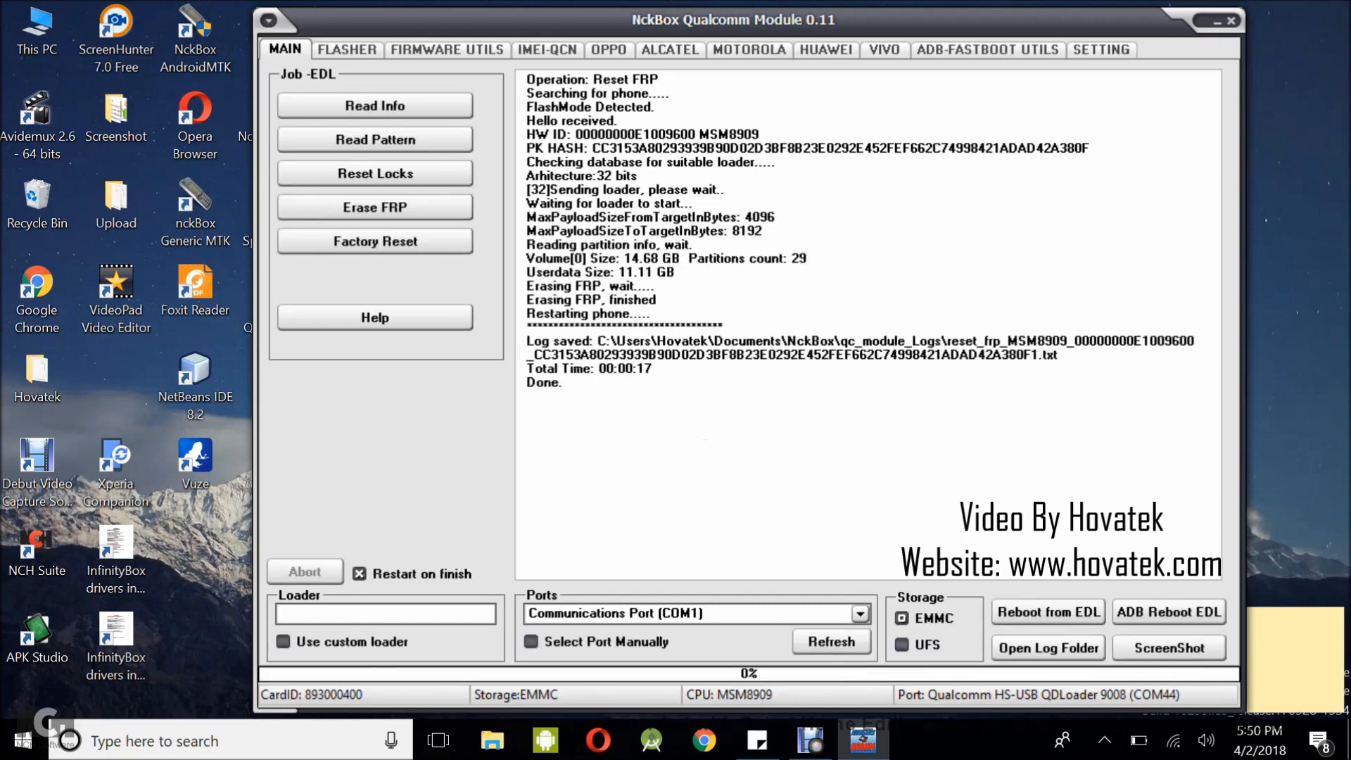
mouse_move(611, 436)
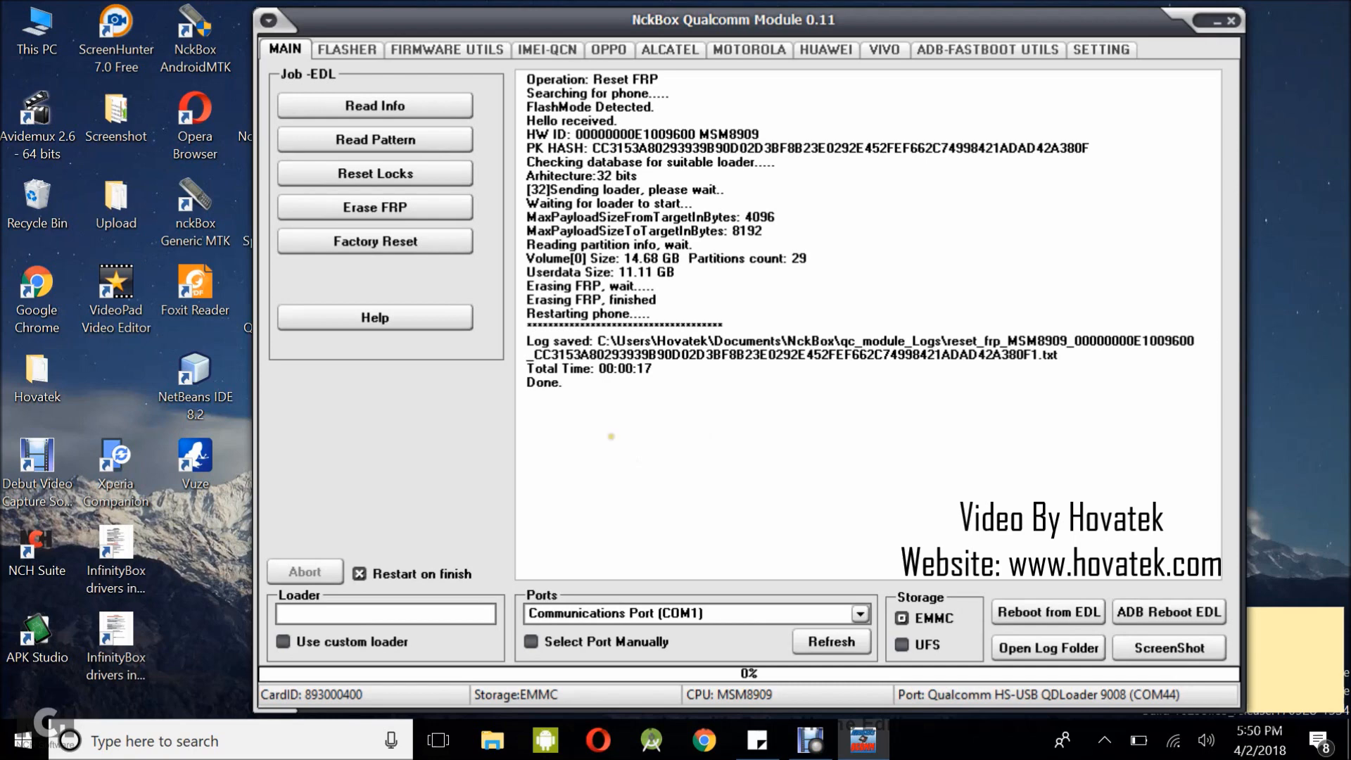